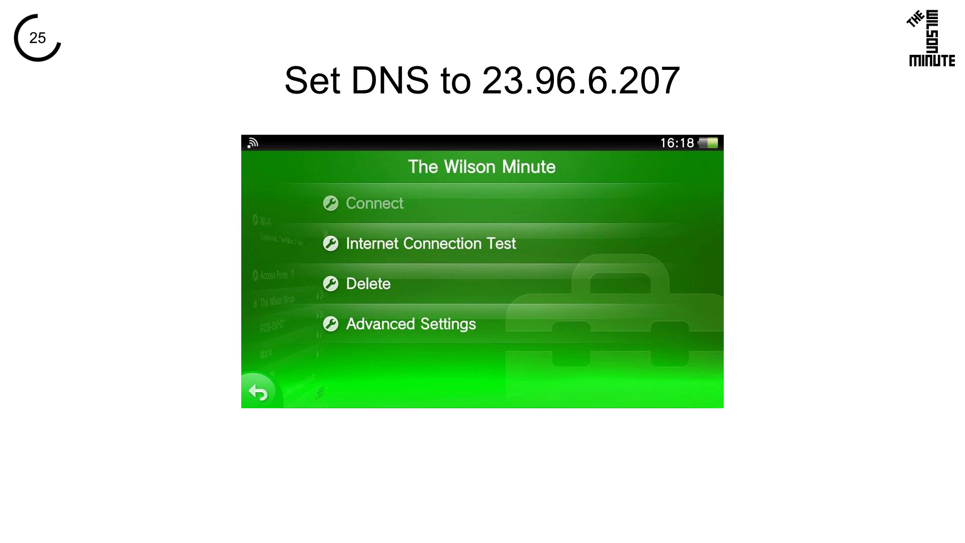
- Set DNS to Manual and uncheck Download Update File for System Software in Auto-Start
left_click(411, 324)
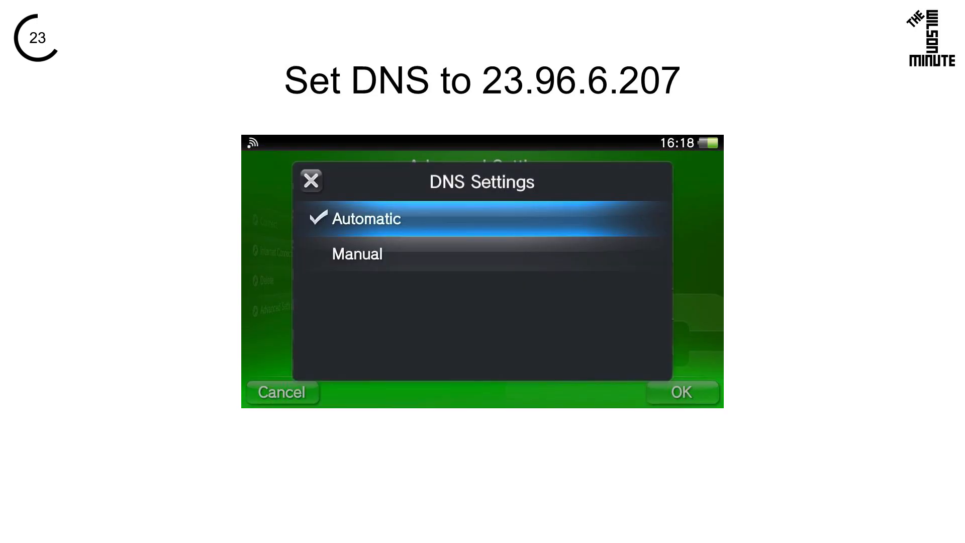
left_click(357, 253)
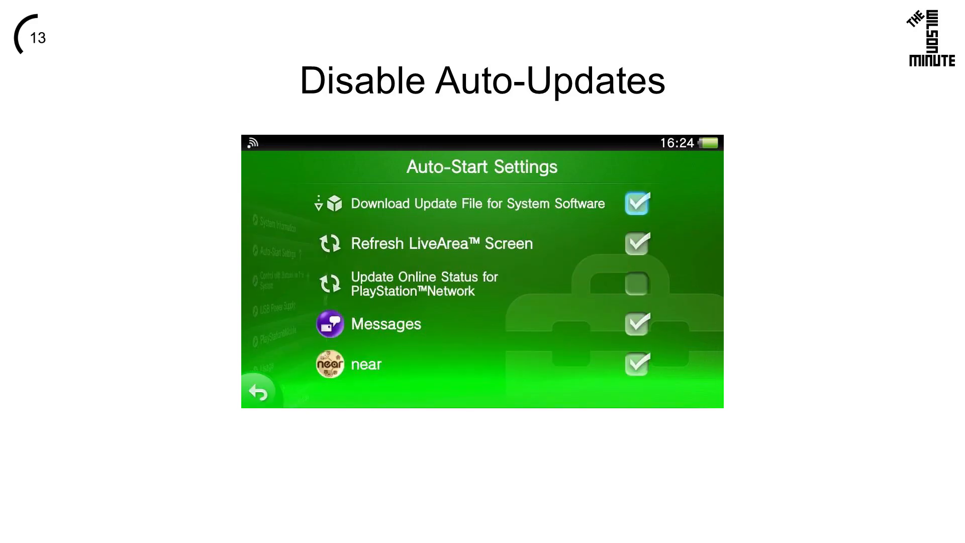
left_click(636, 203)
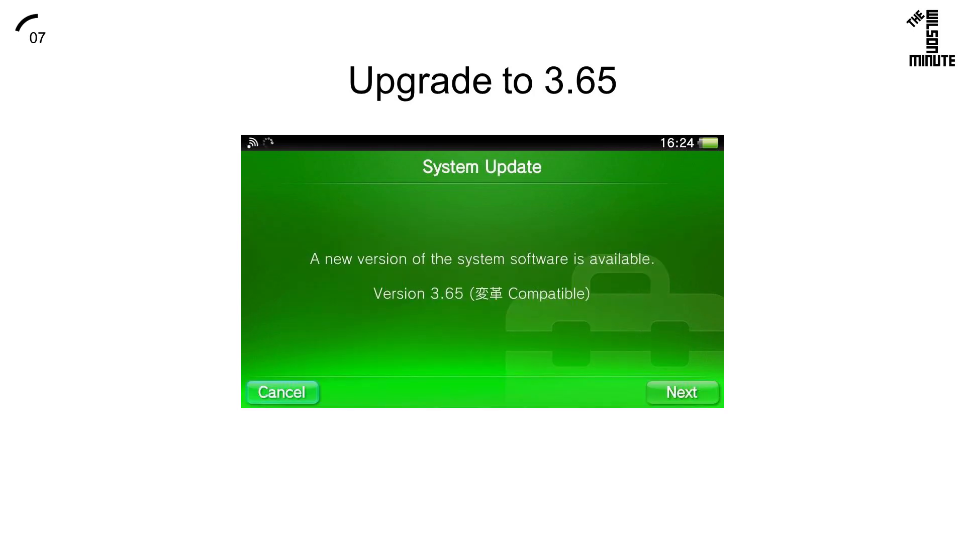
- Confirm the version 3.65 system update so it begins downloading
left_click(681, 393)
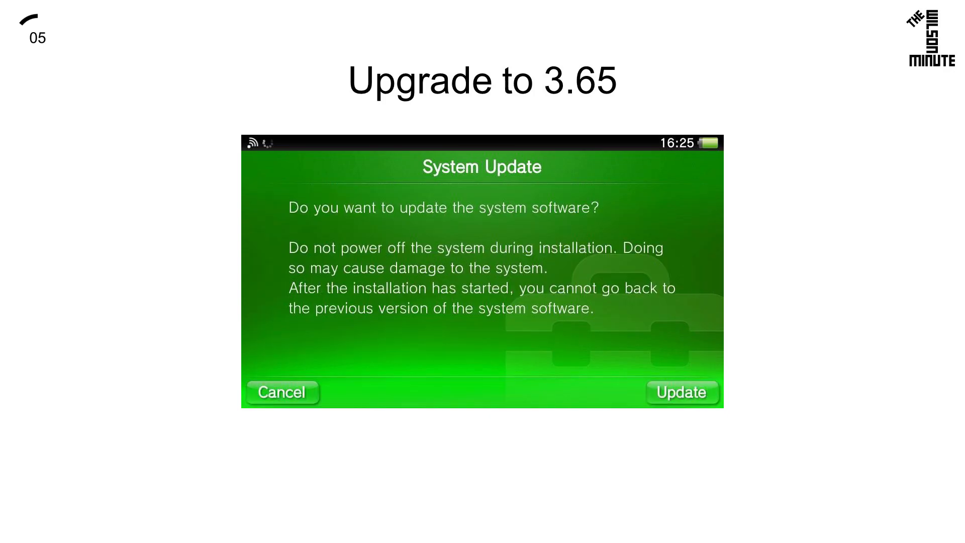
left_click(682, 392)
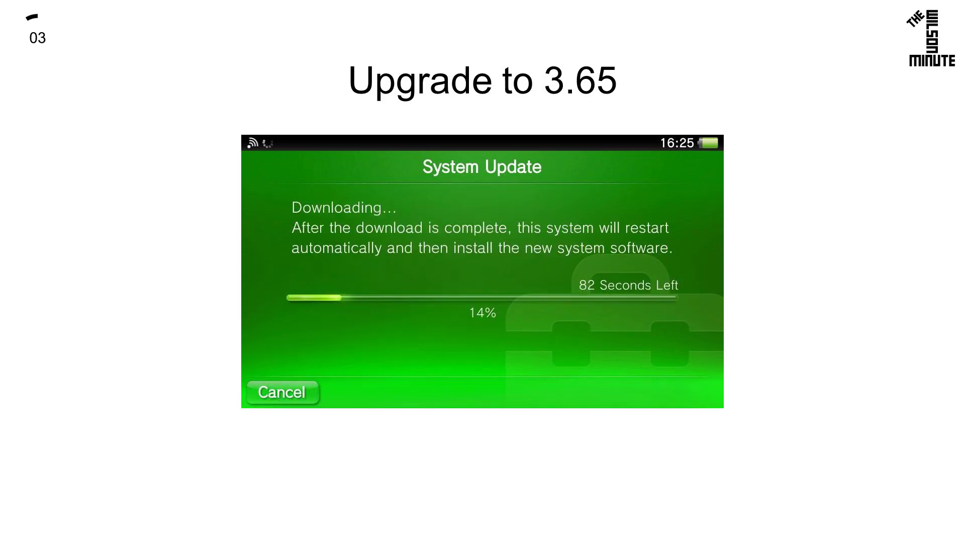